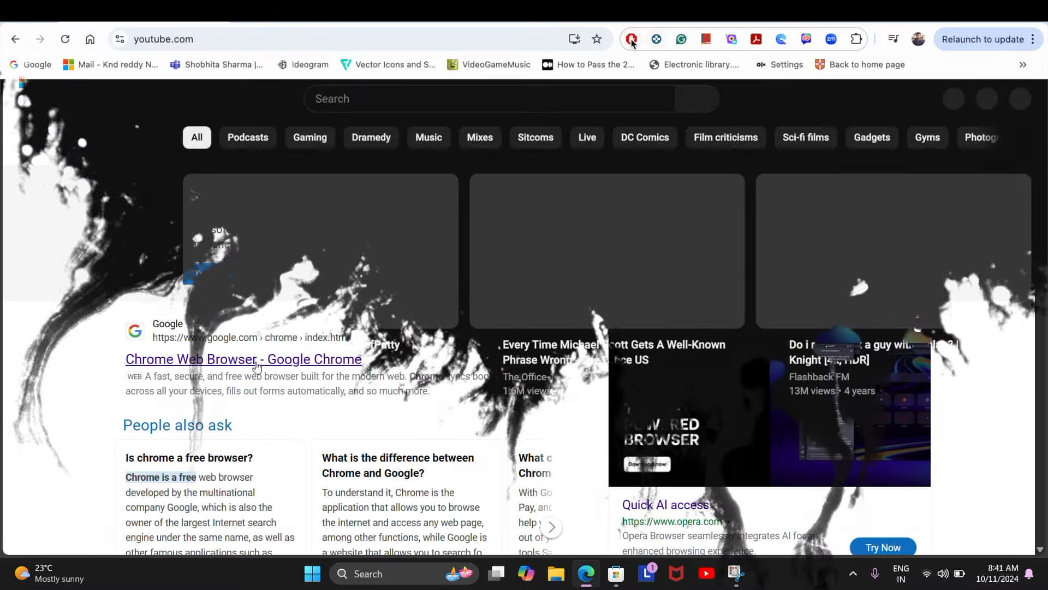
Open Edge's Settings page from the ... menu, landing on the profile section
click(629, 39)
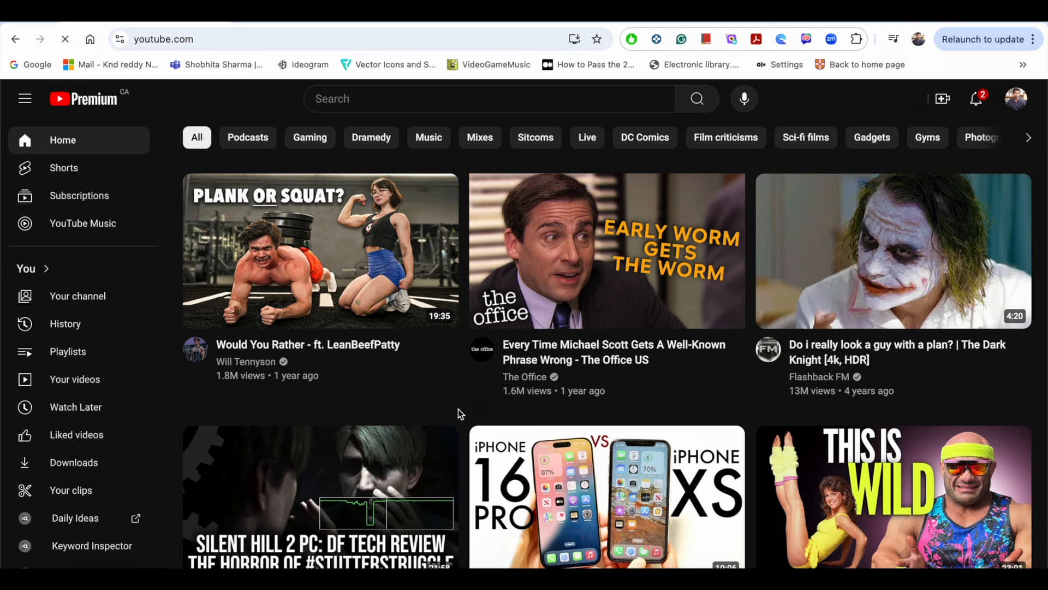
click(66, 39)
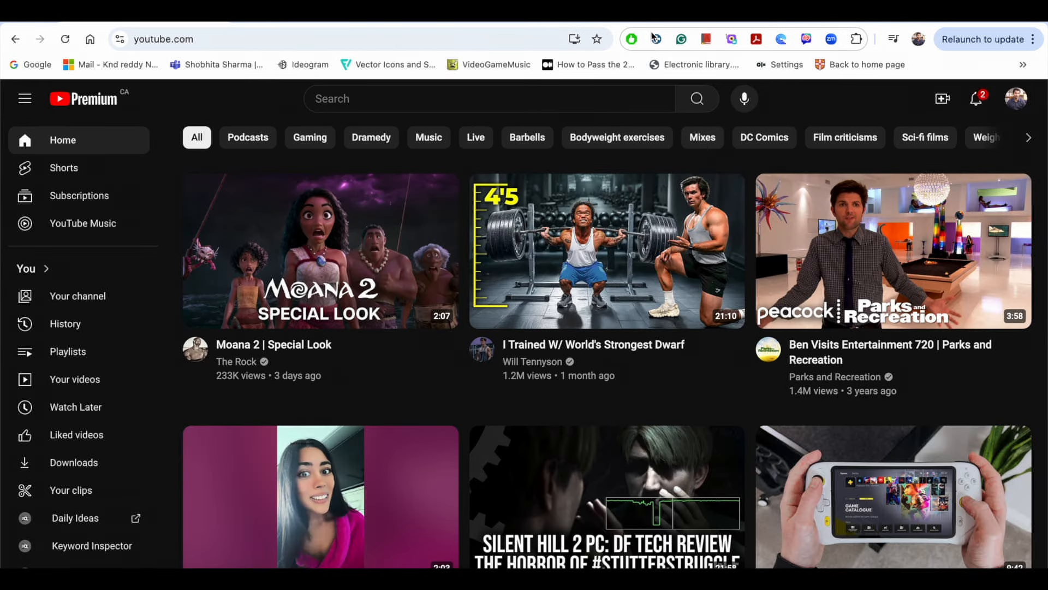
click(629, 39)
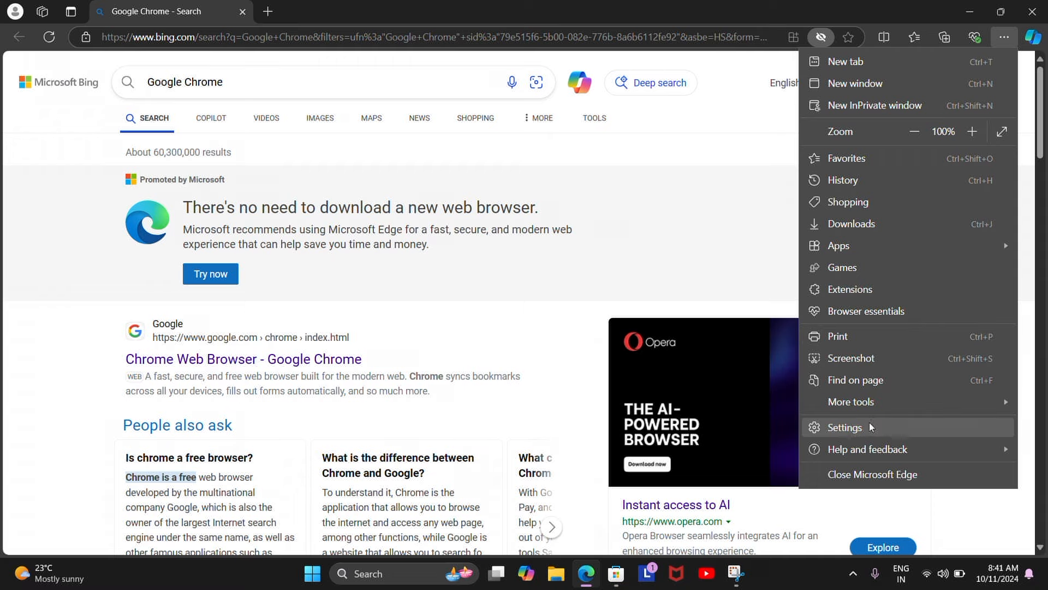
click(845, 426)
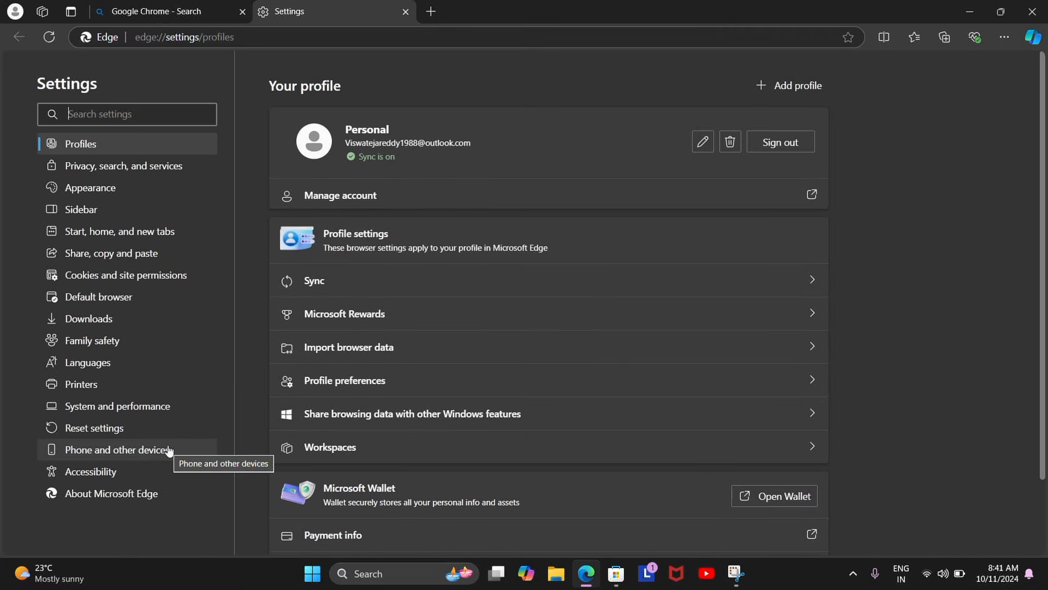
Turn off 'Use graphics acceleration when available' and search settings for 'clear br'
click(118, 406)
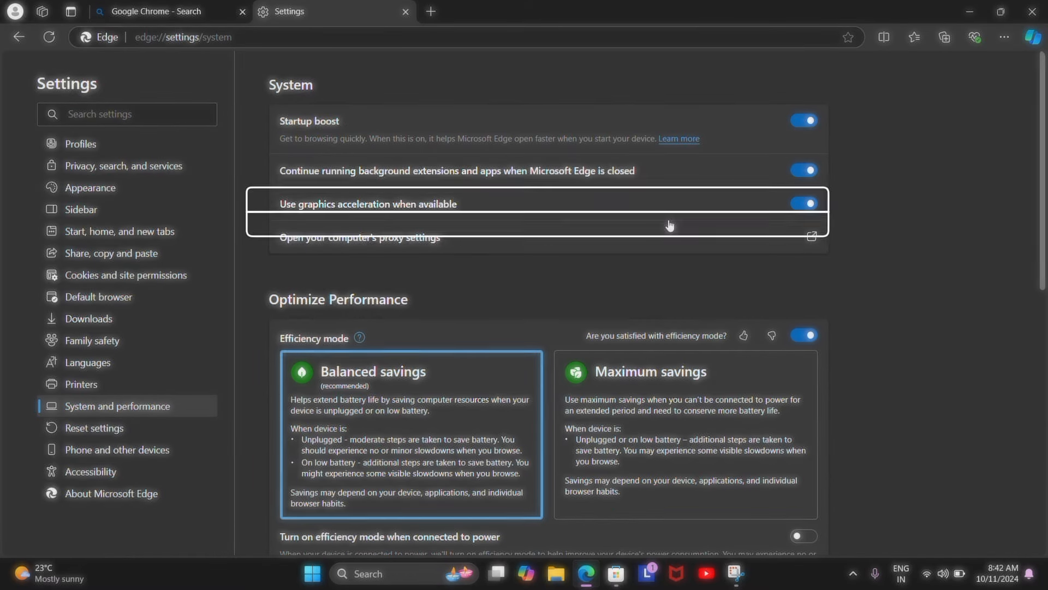
click(803, 203)
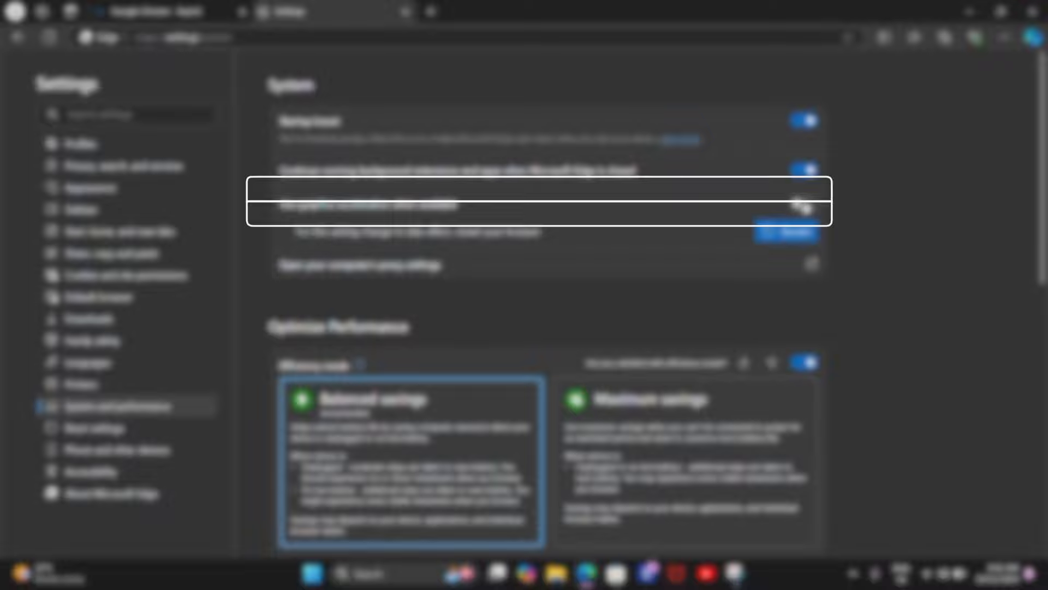
text(clear br)
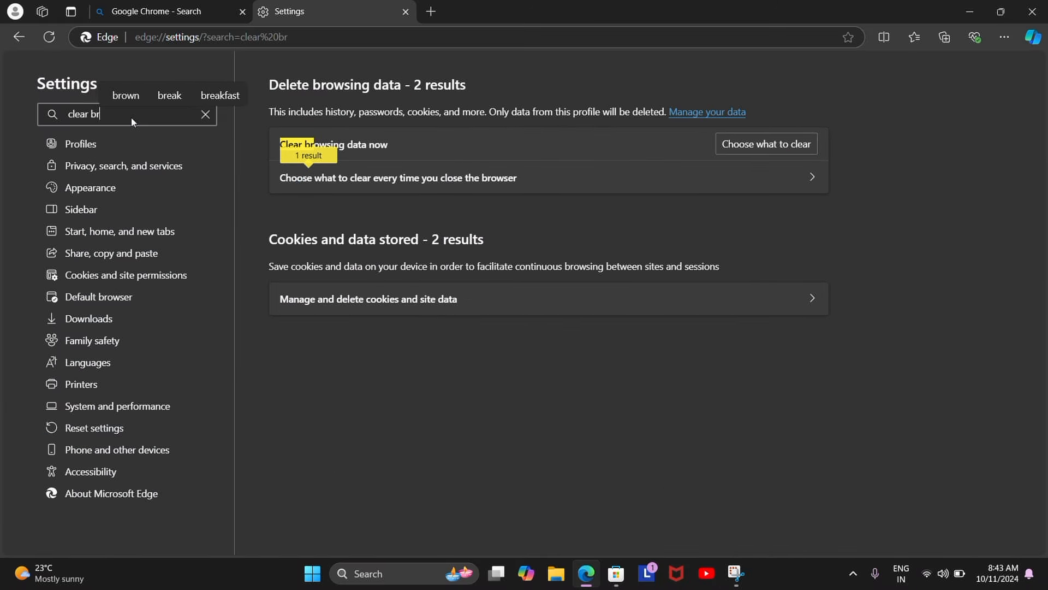
mouse_move(792, 155)
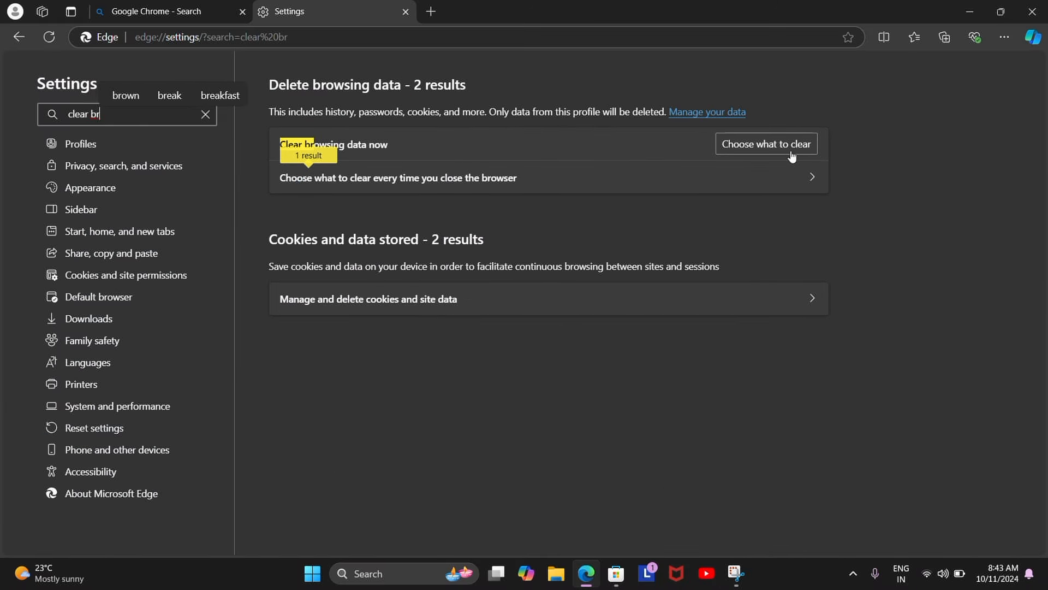
Open the Delete browsing data dialog with Last hour and its data types listed
click(766, 144)
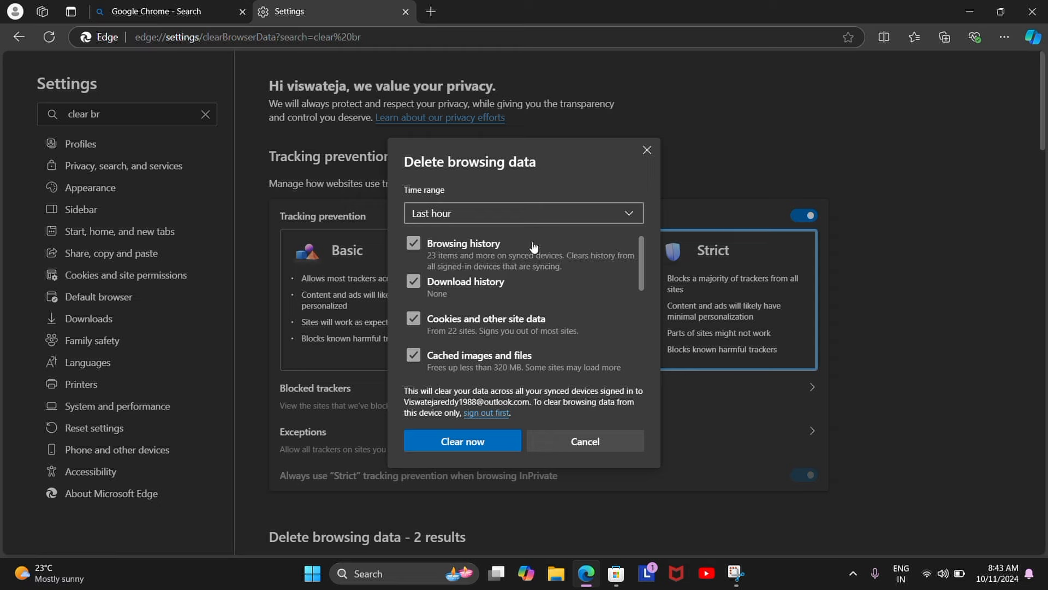
scroll(down, 3)
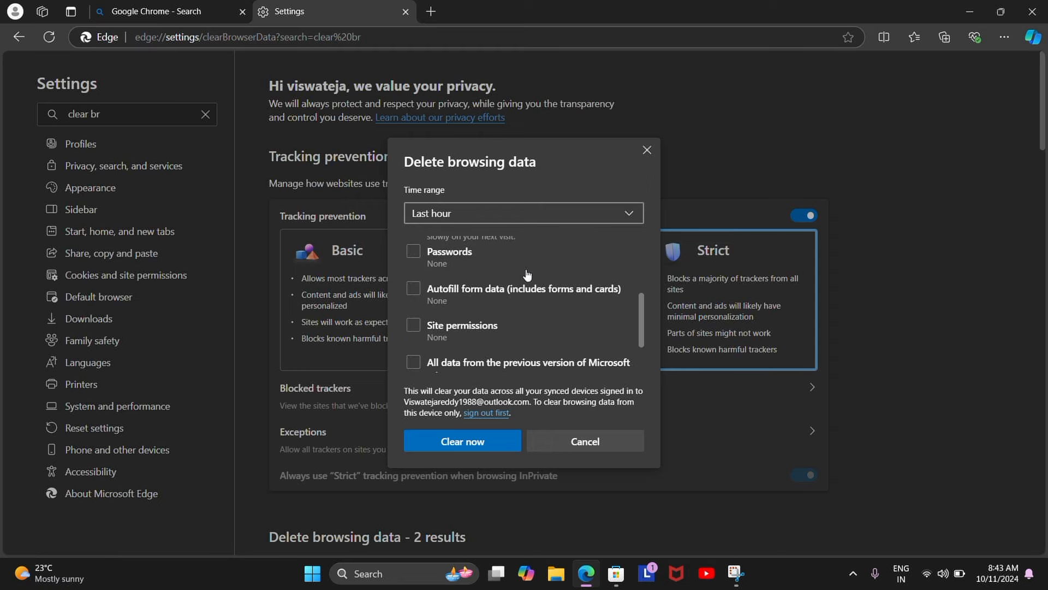